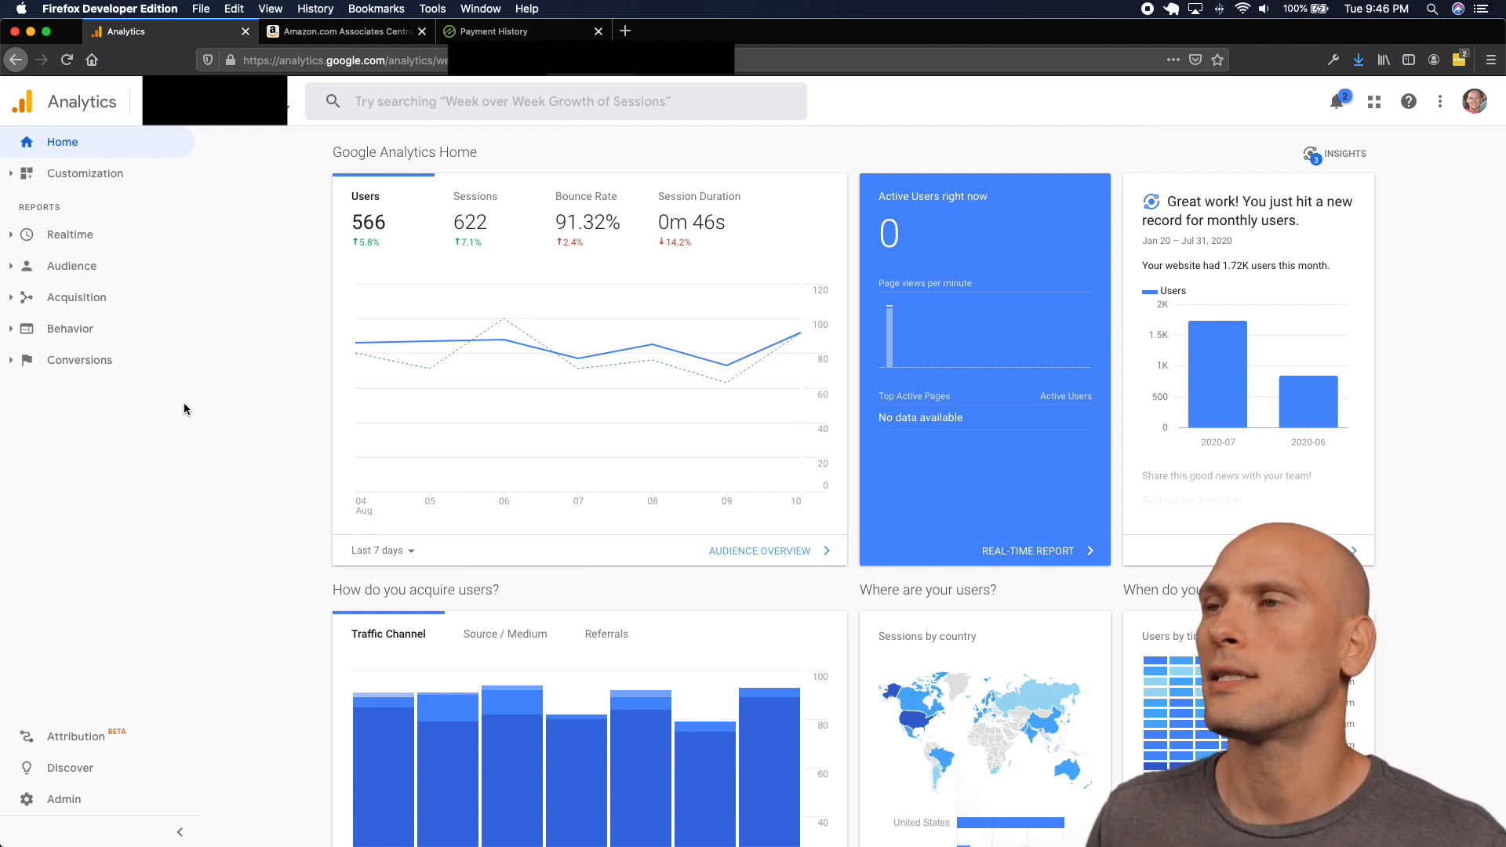
# Switch the Active Users trend chart from the last 30 days to the last 90 days.
pyautogui.scroll(-3)
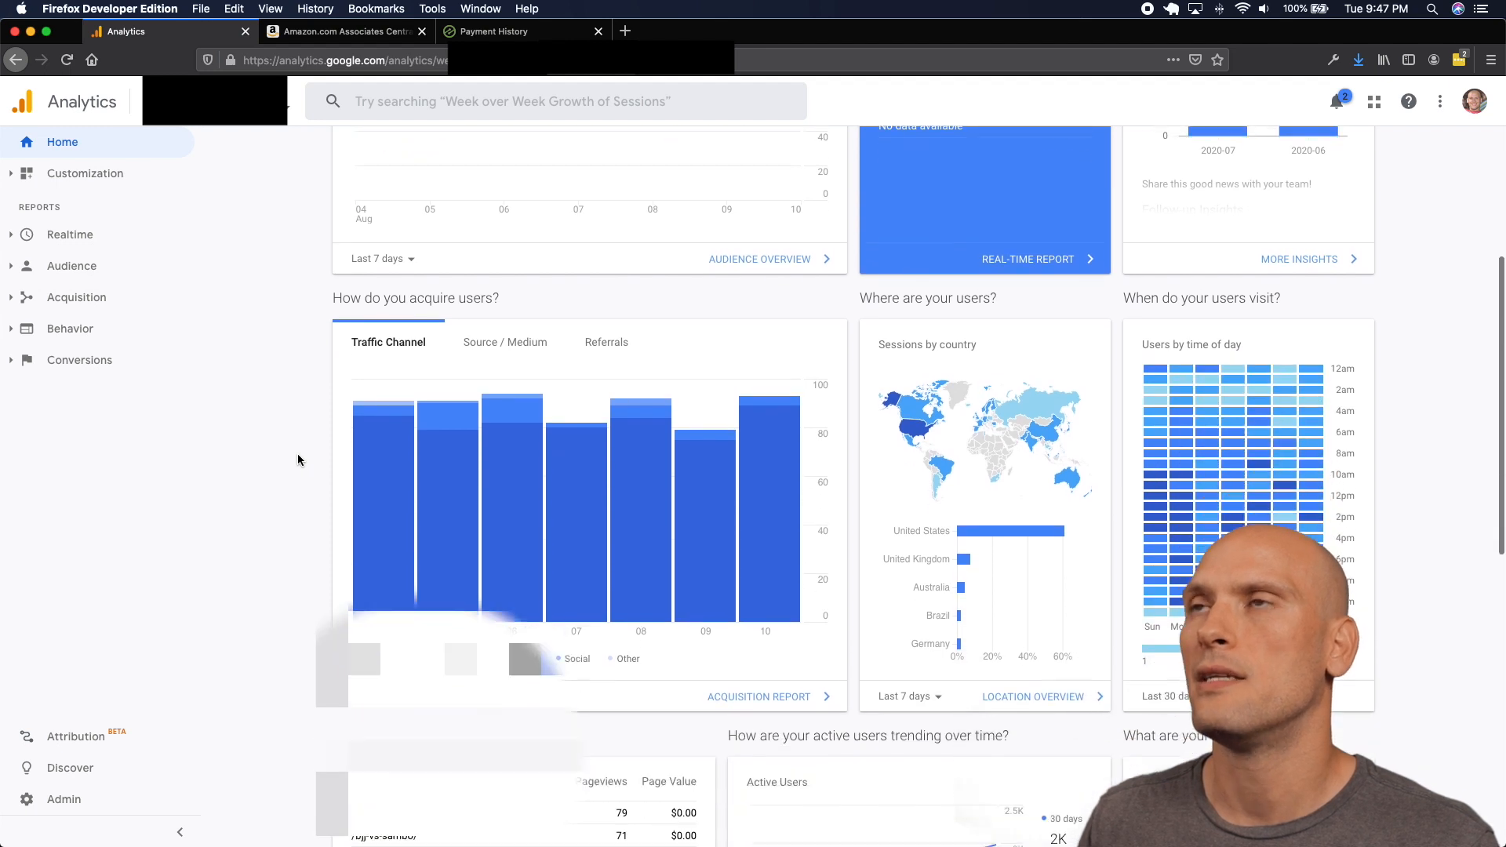
pyautogui.scroll(-3)
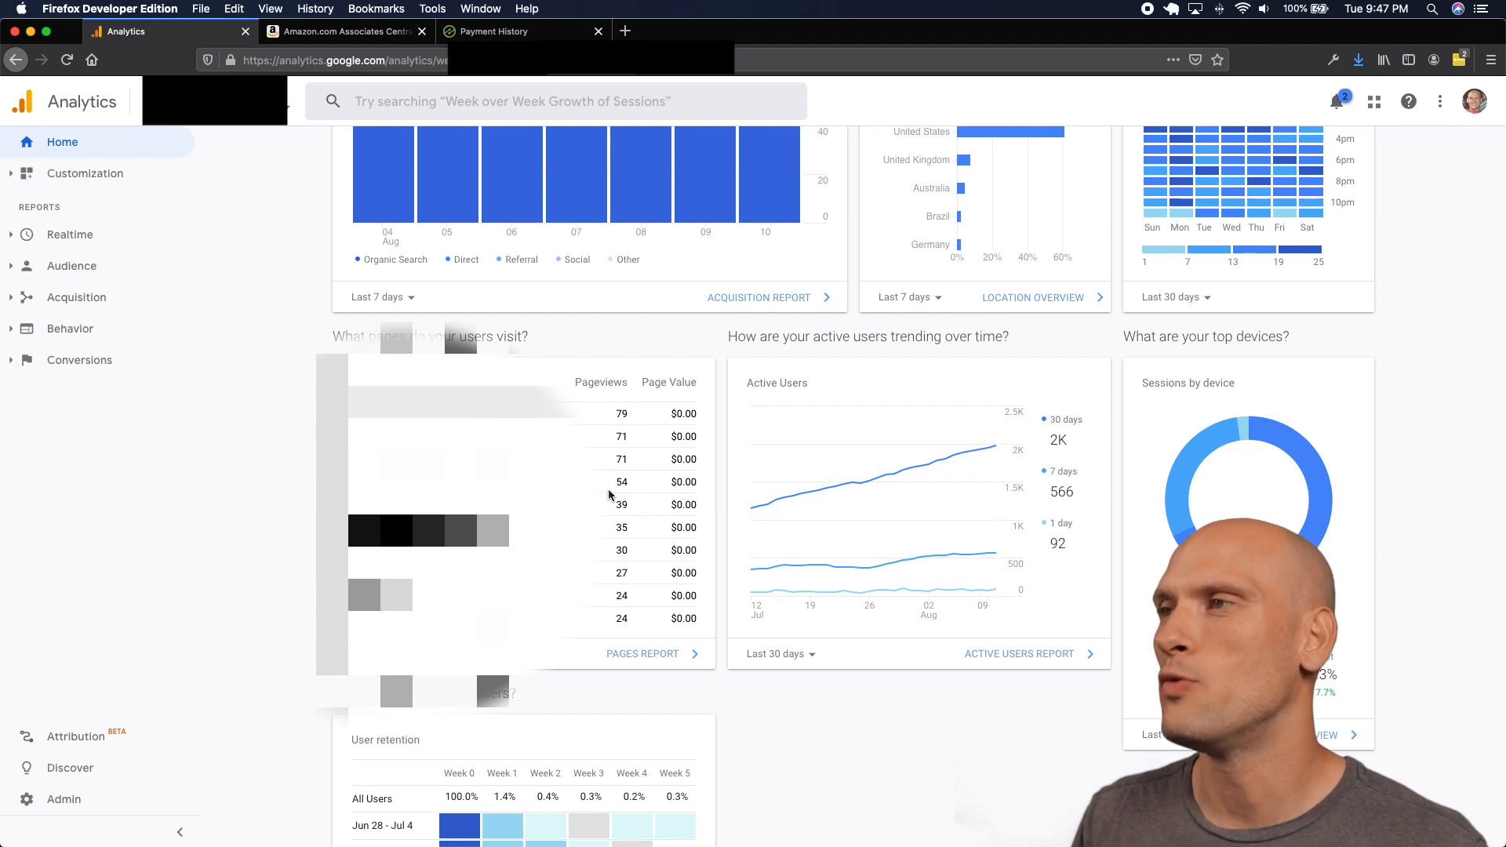
pyautogui.moveTo(829, 584)
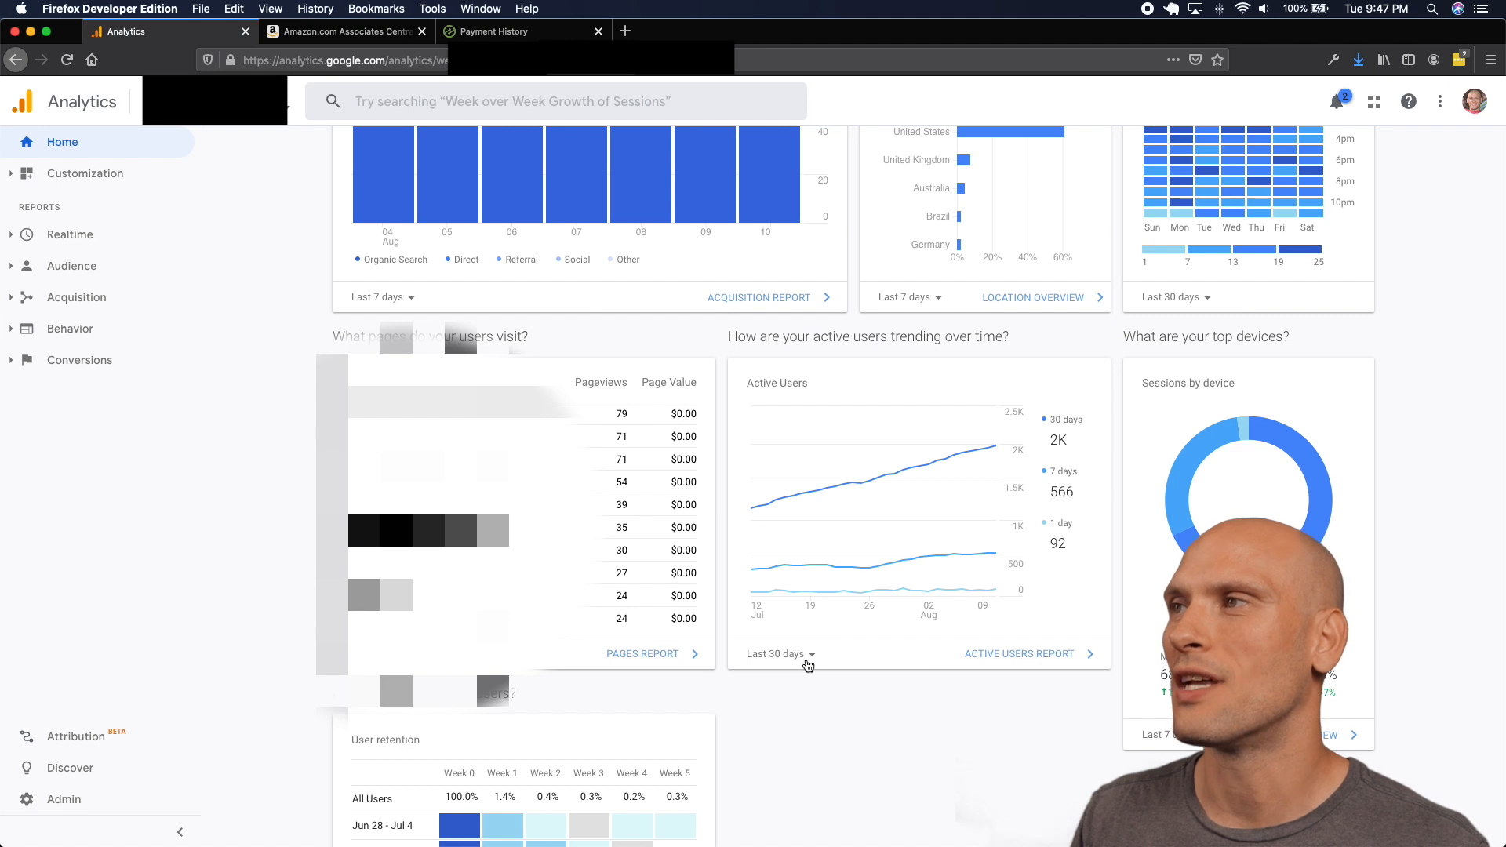
pyautogui.click(777, 653)
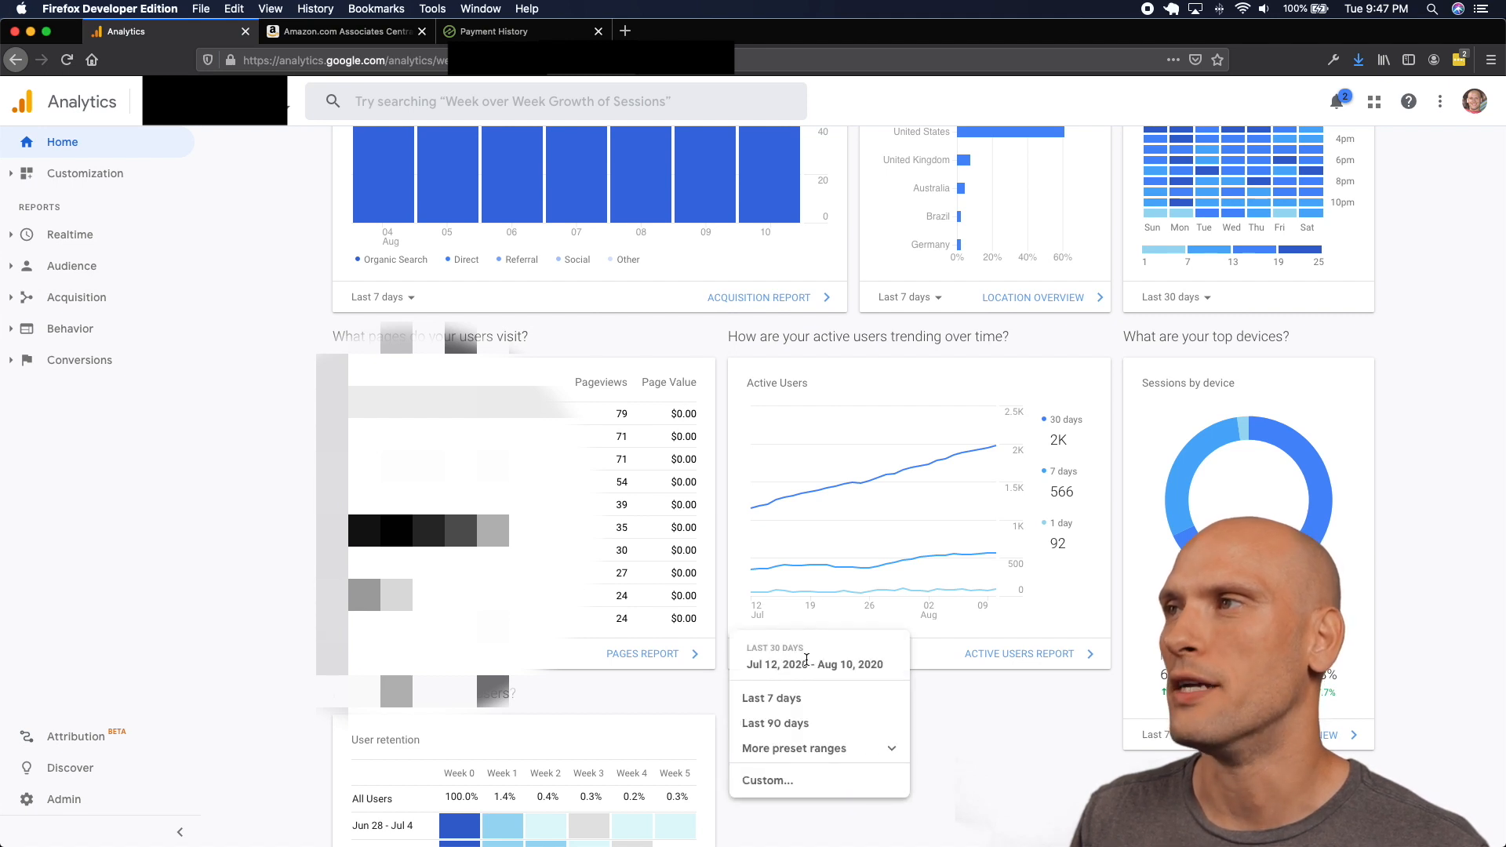
pyautogui.moveTo(802, 724)
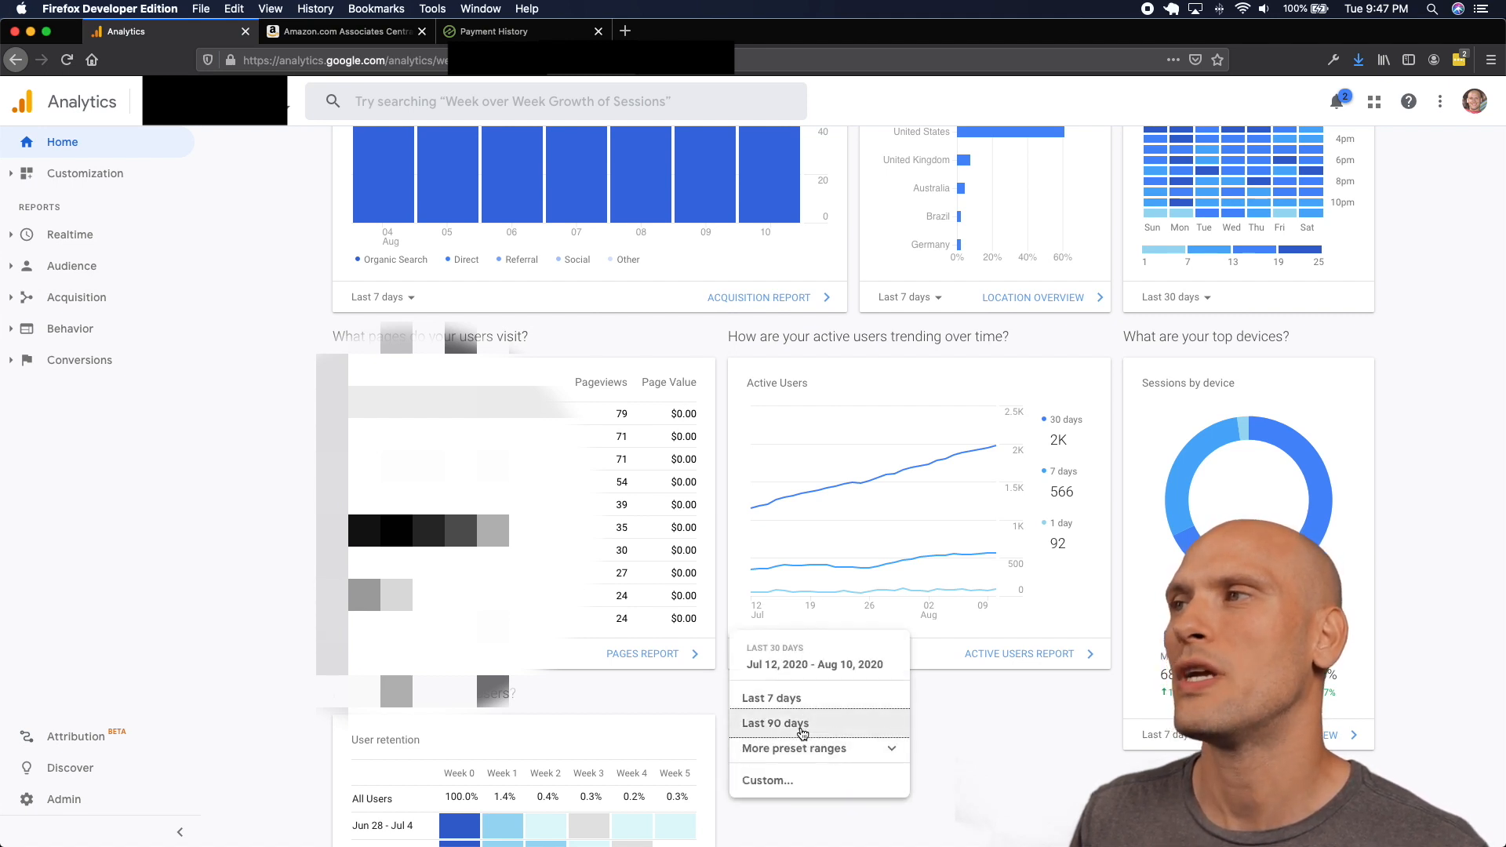
pyautogui.click(775, 722)
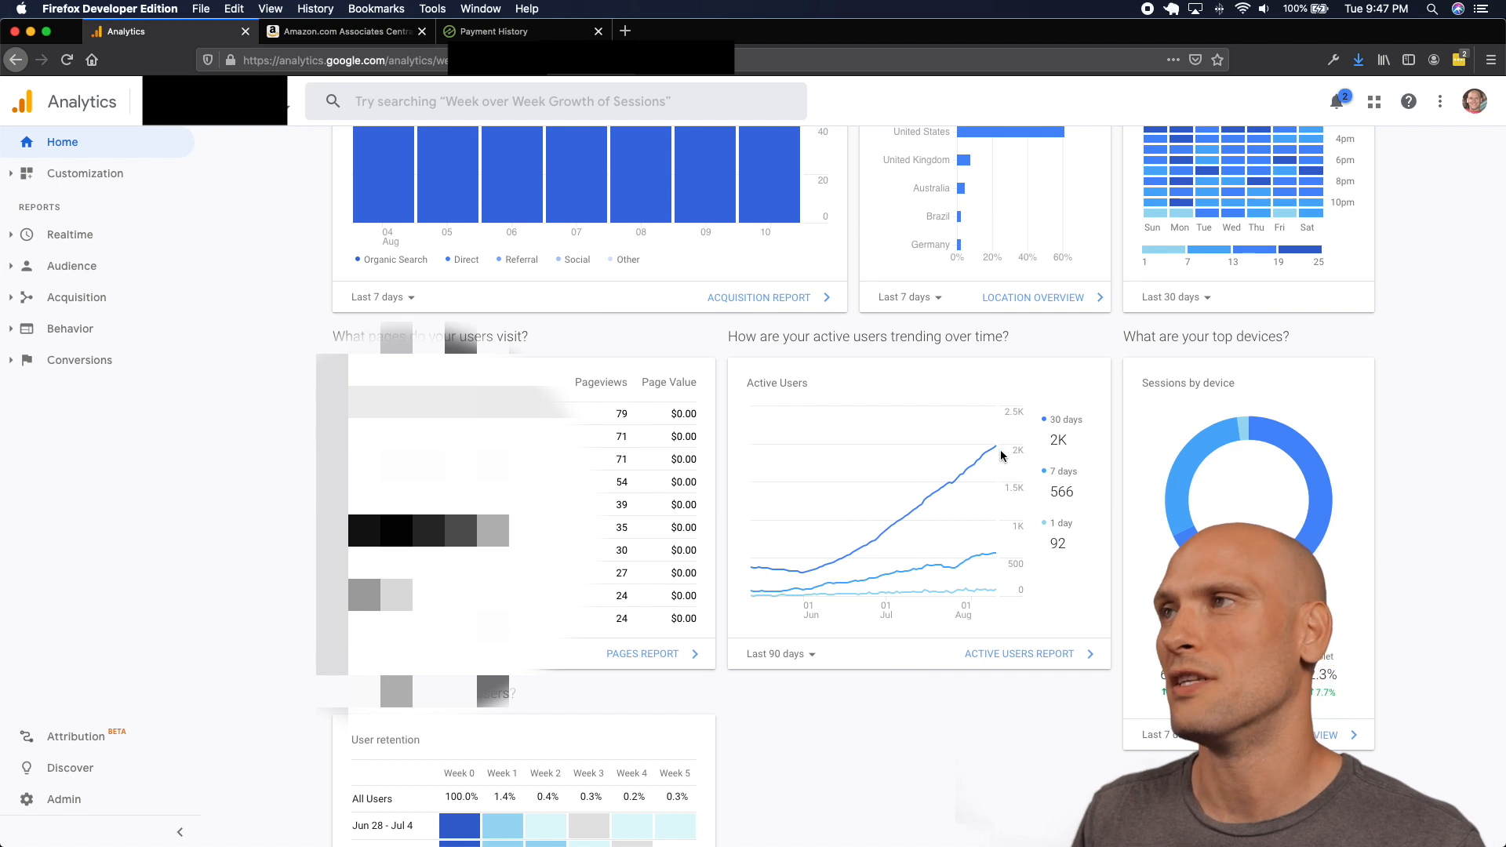
pyautogui.moveTo(997, 449)
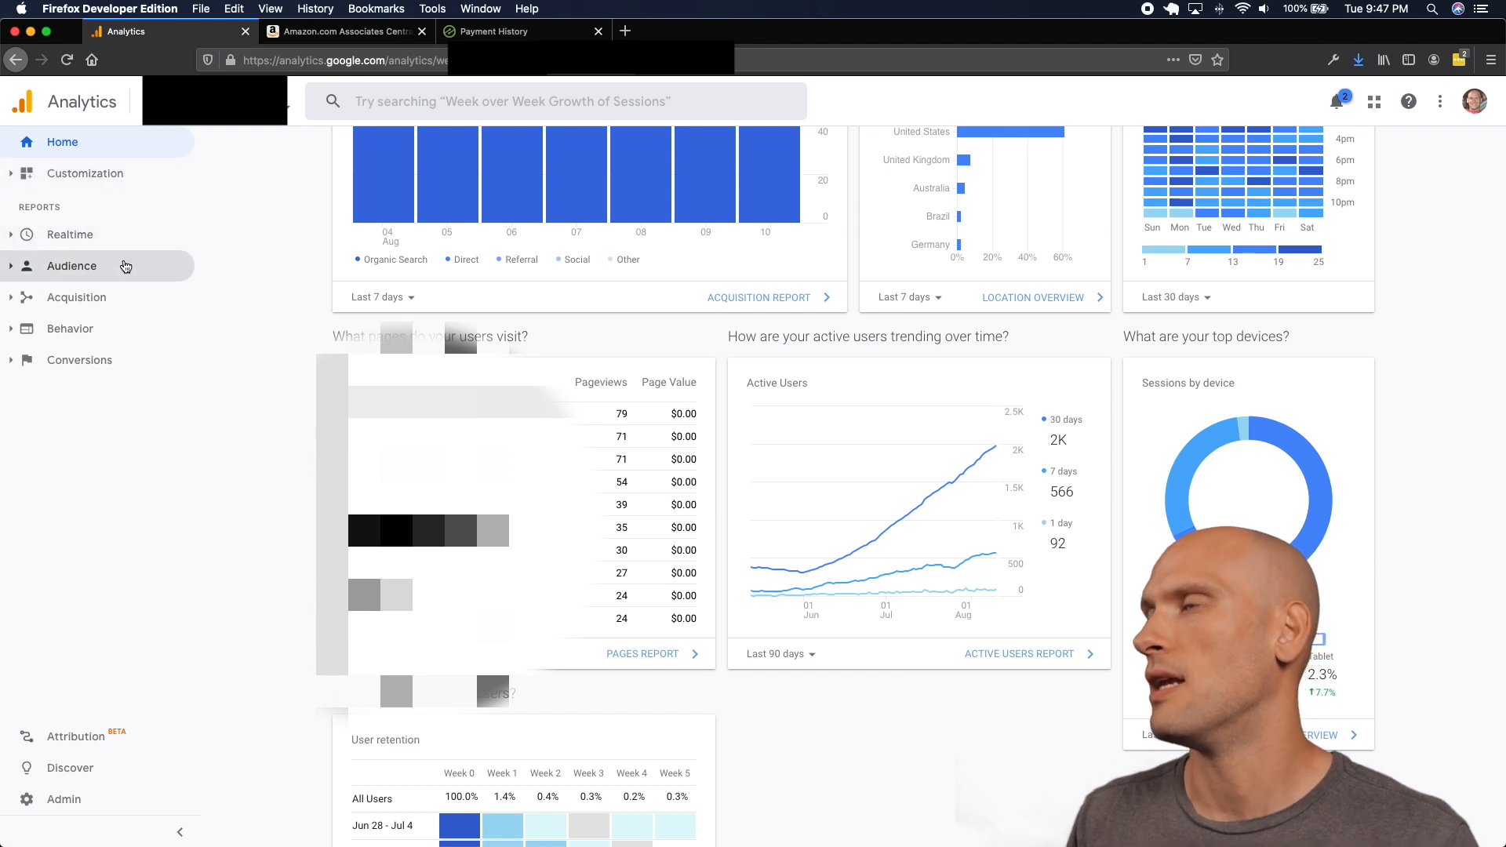
# Show the Audience Overview report for the last 30 days (Jul 12 – Aug 10, 2020, 1,979 users).
pyautogui.click(72, 267)
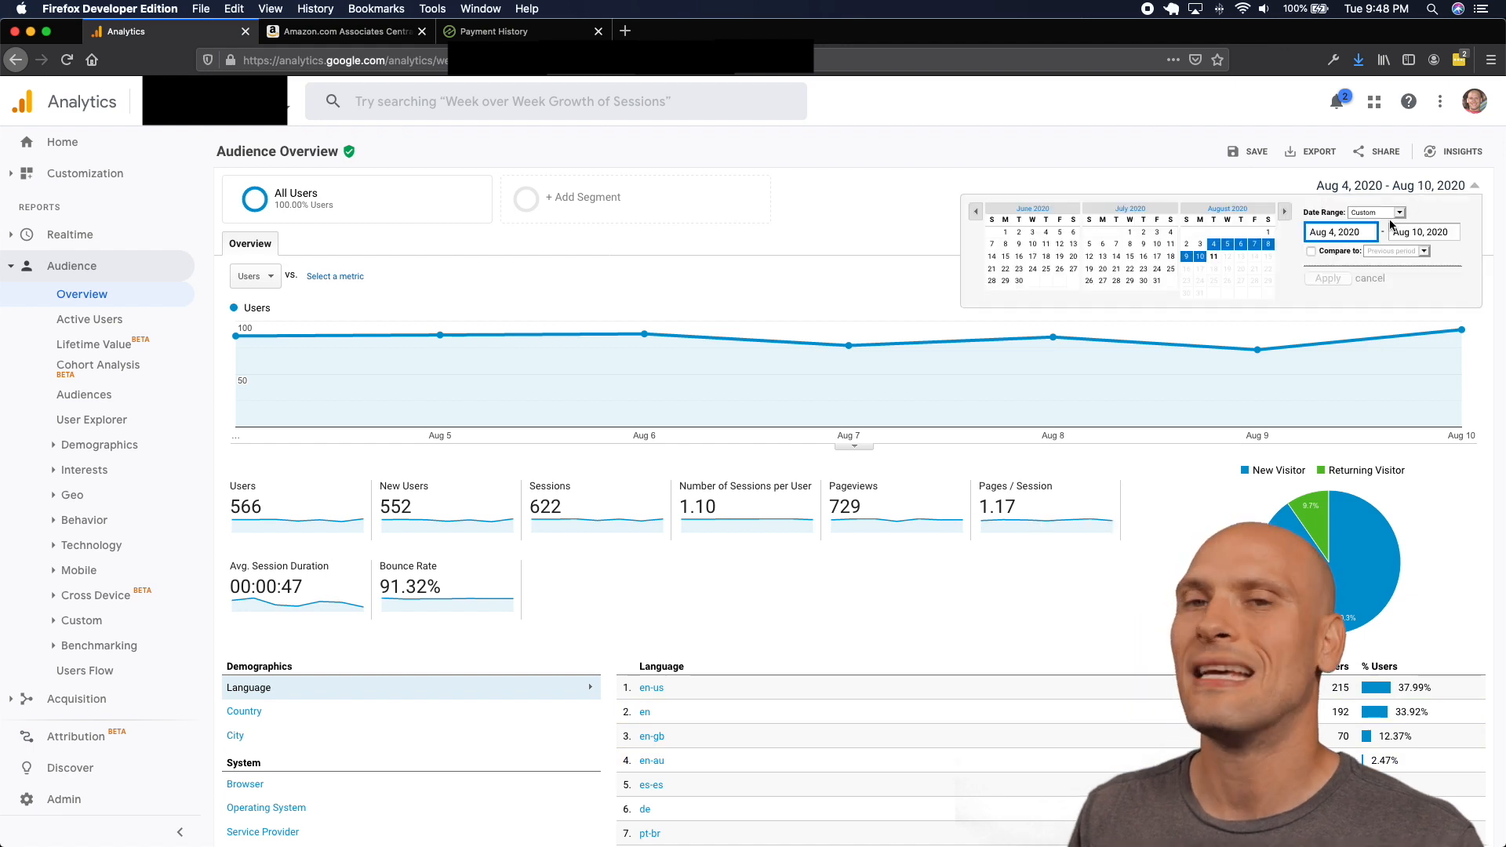
pyautogui.click(1376, 212)
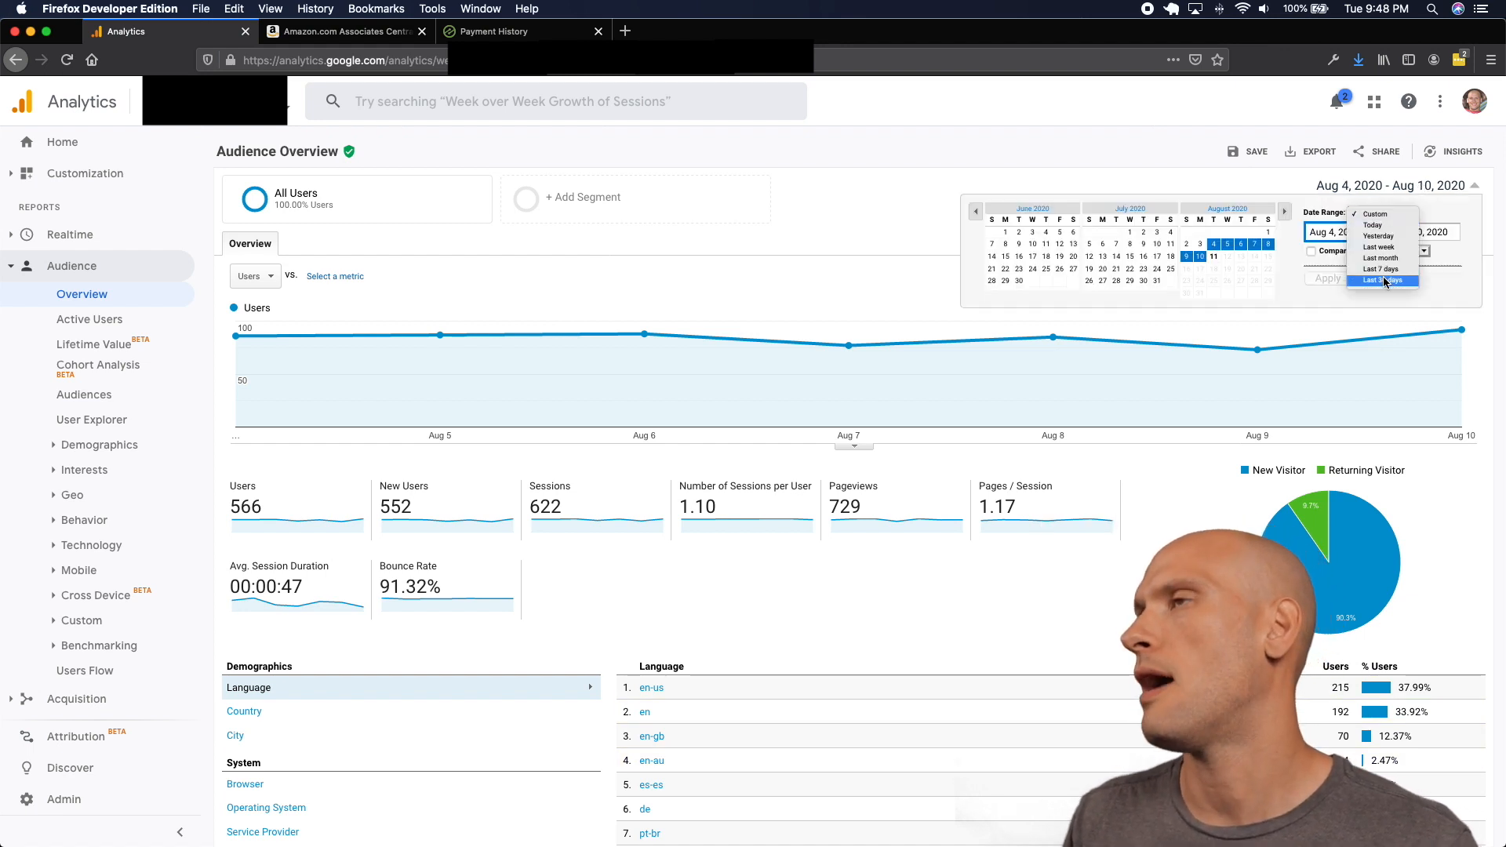
pyautogui.click(1382, 281)
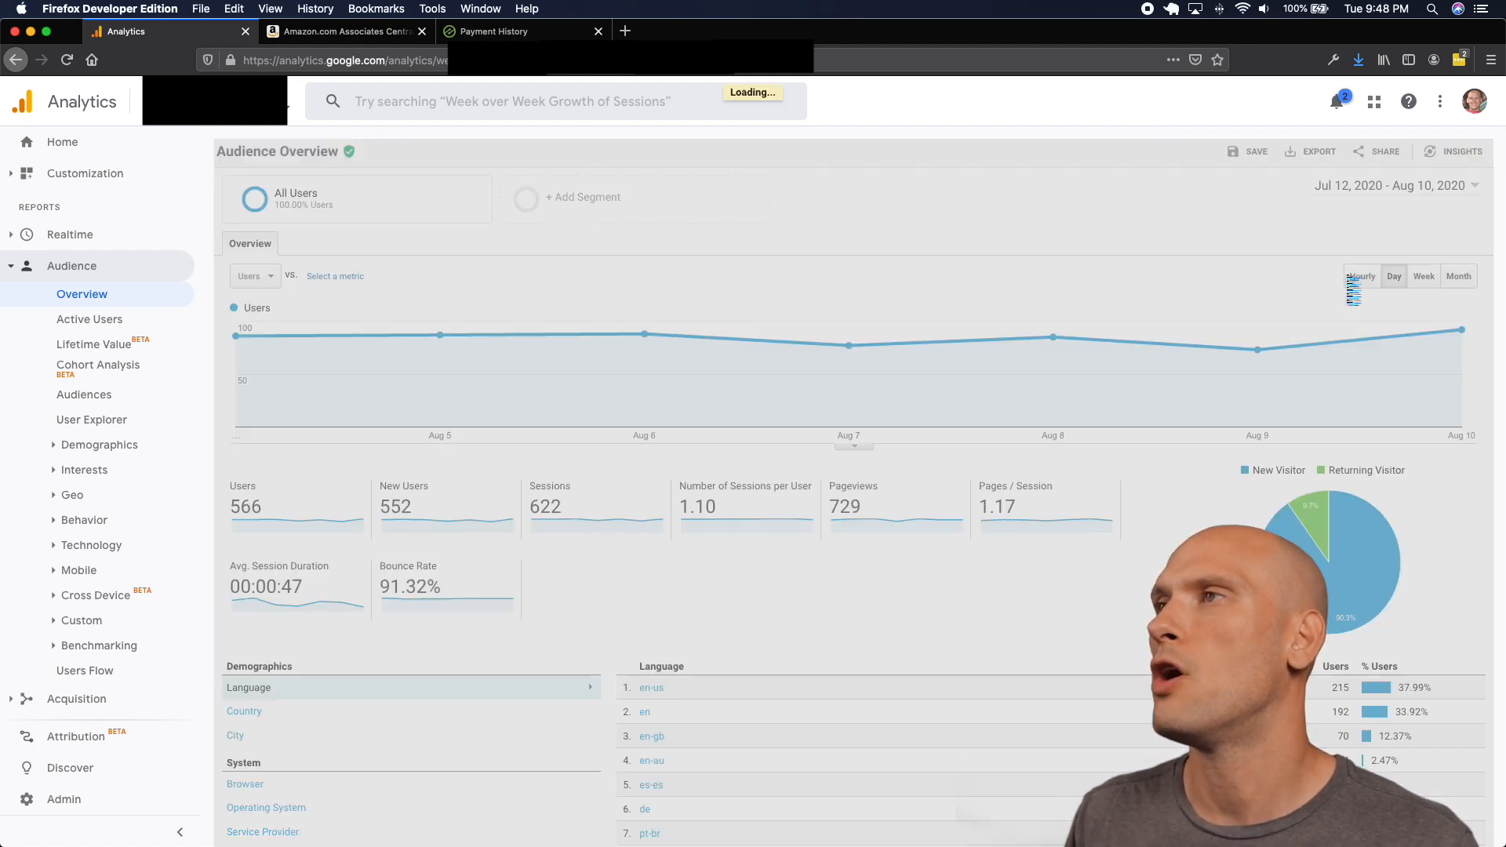
pyautogui.click(1393, 276)
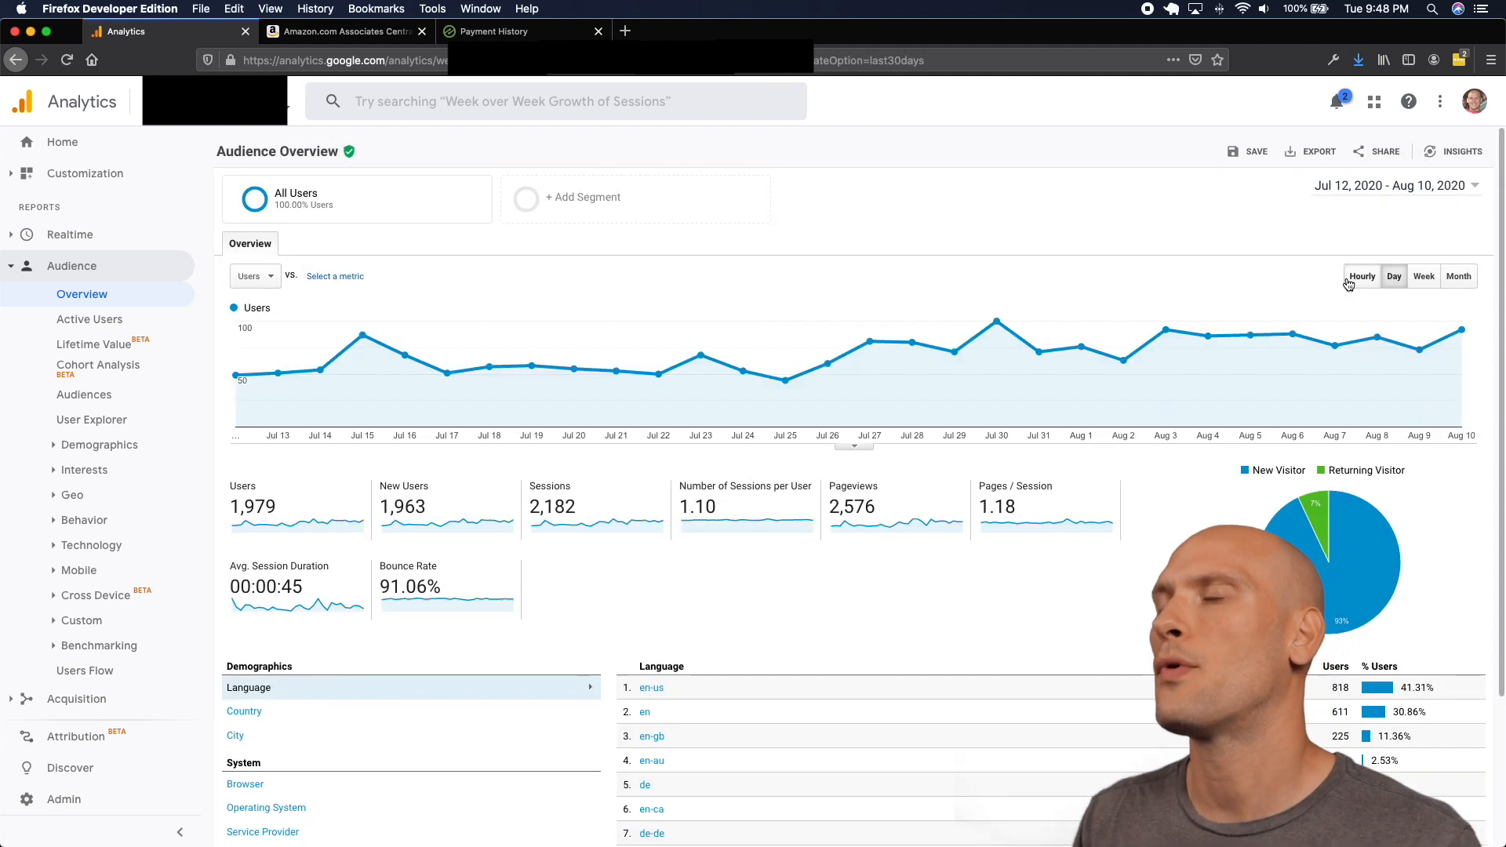
pyautogui.moveTo(945, 544)
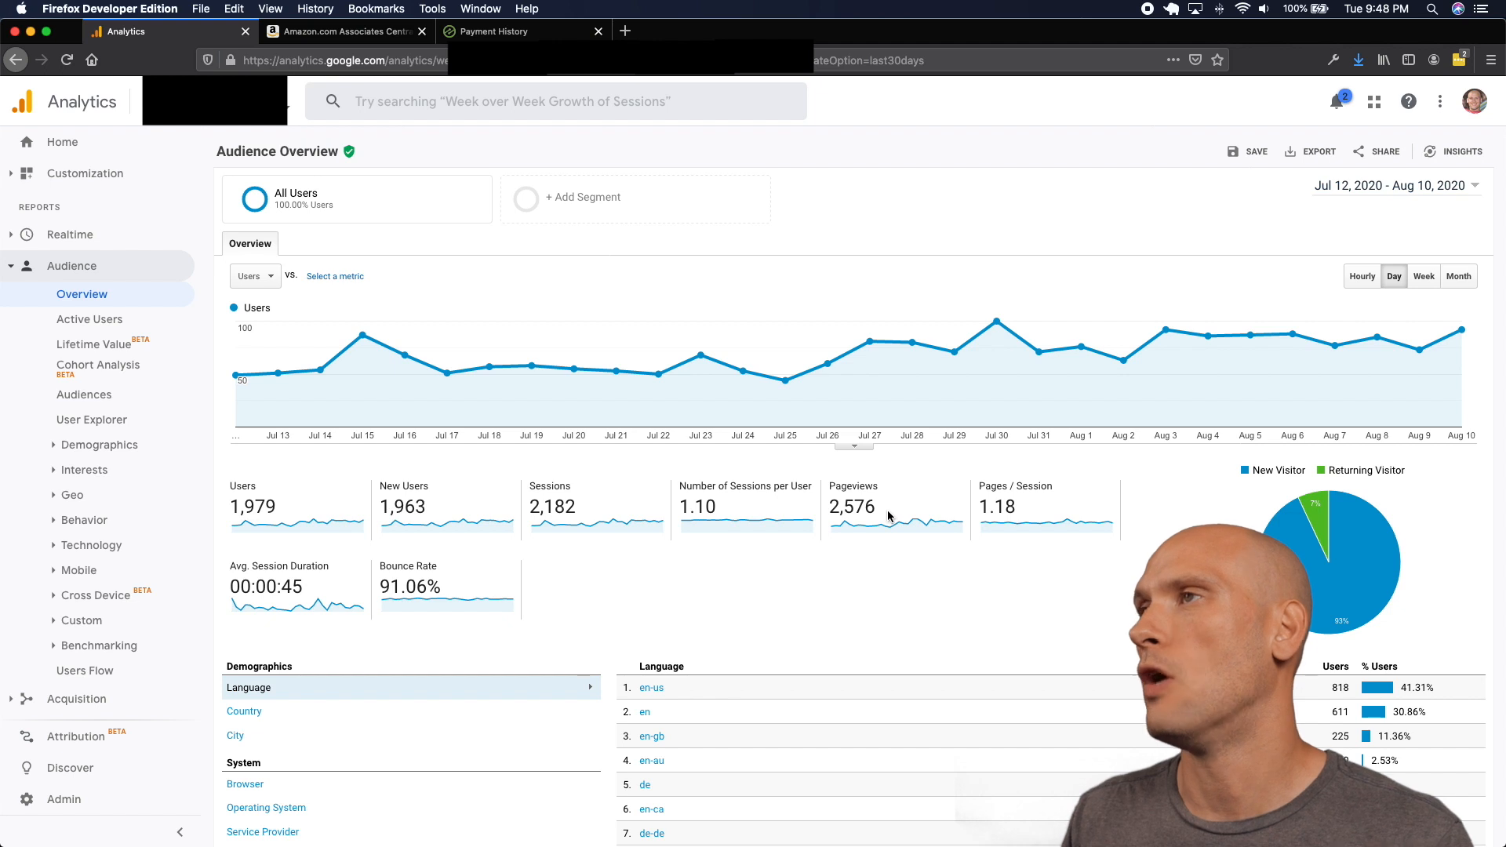
pyautogui.moveTo(872, 512)
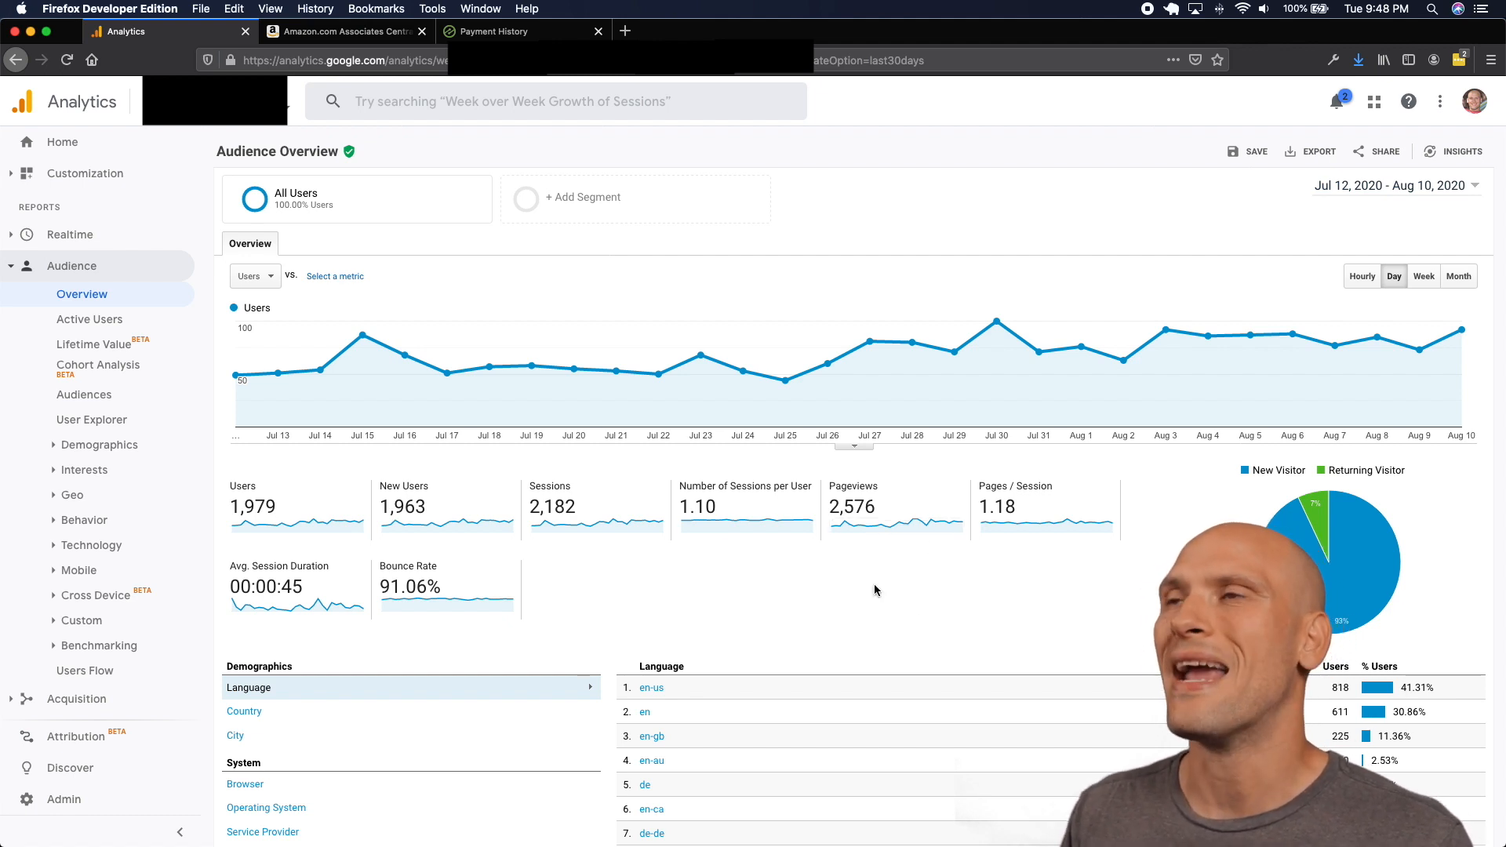
pyautogui.moveTo(377, 29)
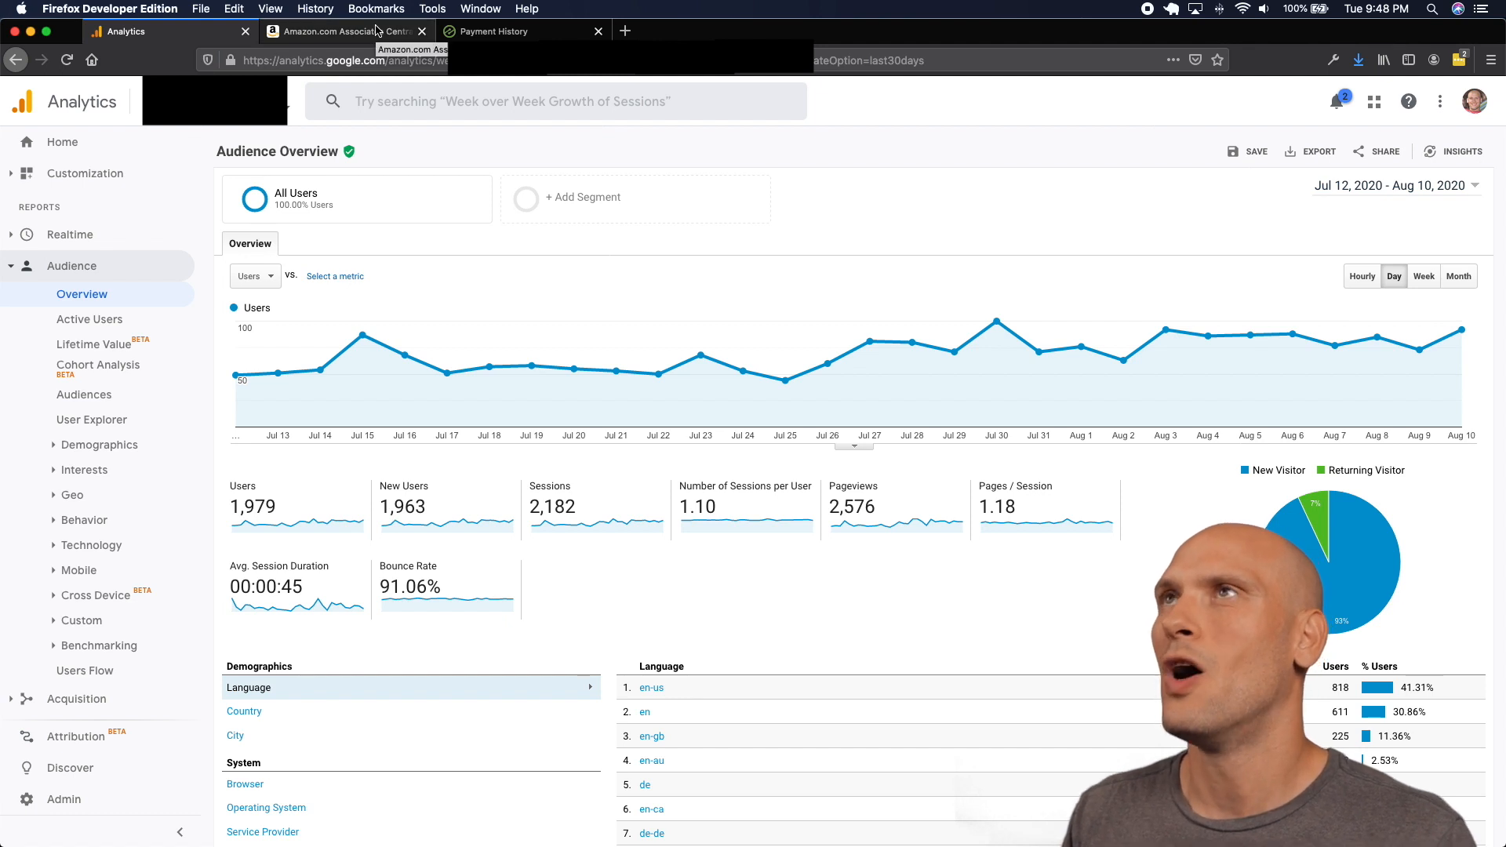
# Review Amazon Associates Central's Earnings Overview and this month's earnings summary.
pyautogui.click(340, 31)
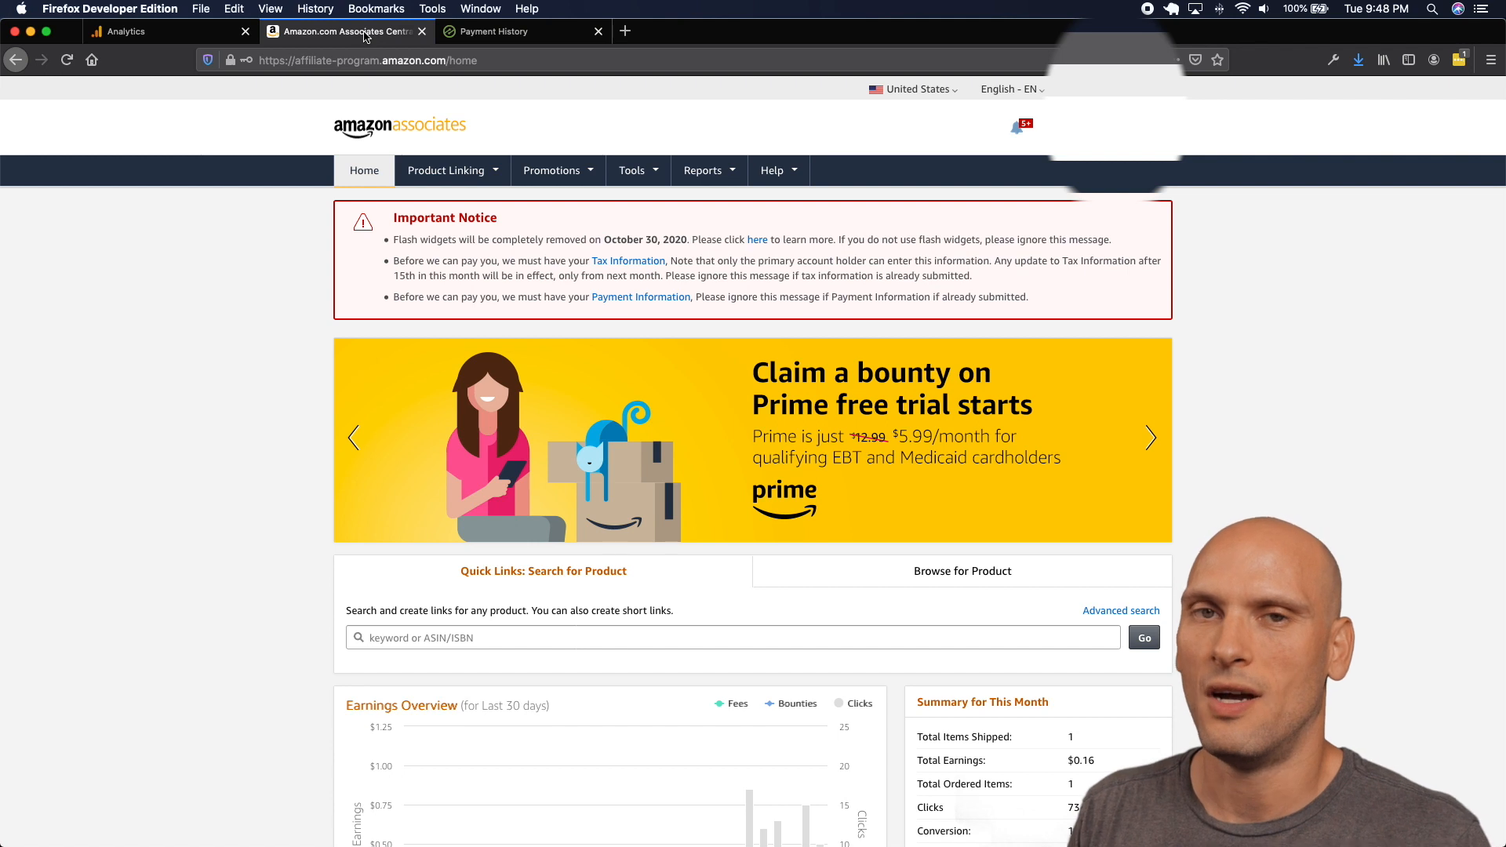
pyautogui.scroll(-3)
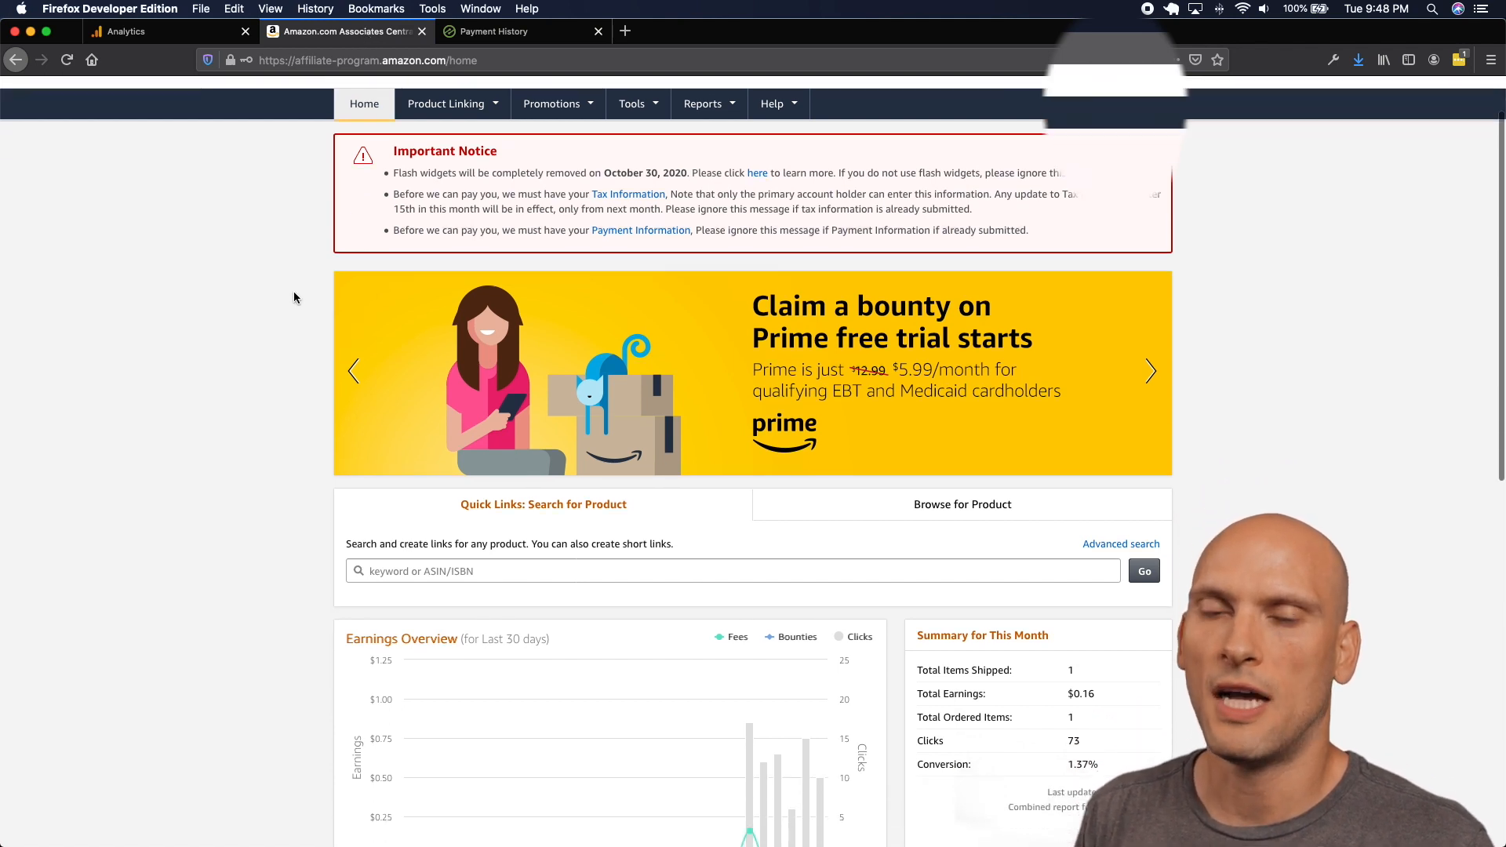
pyautogui.scroll(-3)
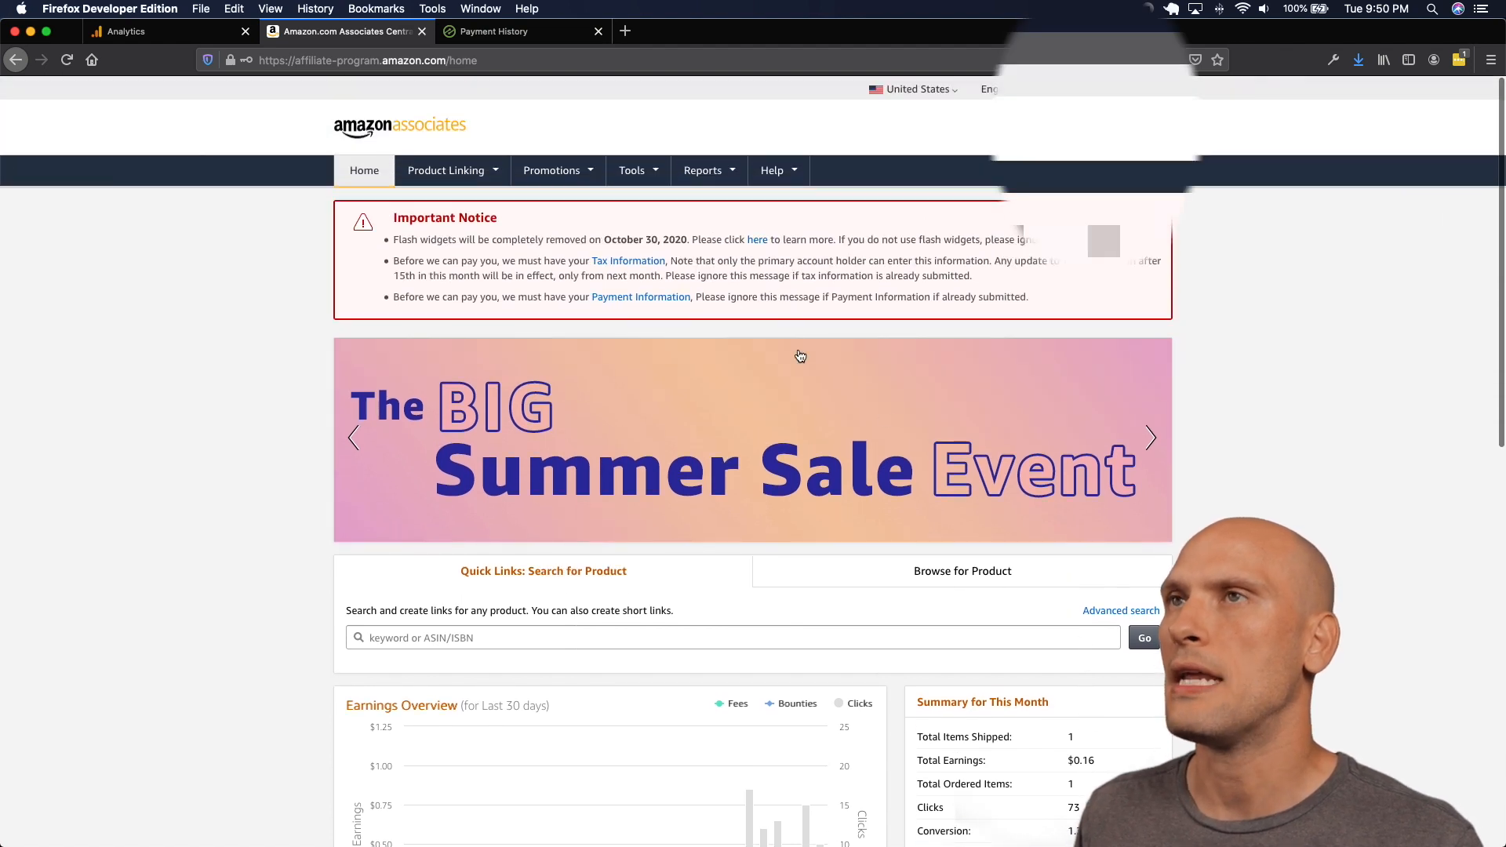
# Review Ezoic's payment history ledger with monthly revenue, amount owed and balances.
pyautogui.click(524, 31)
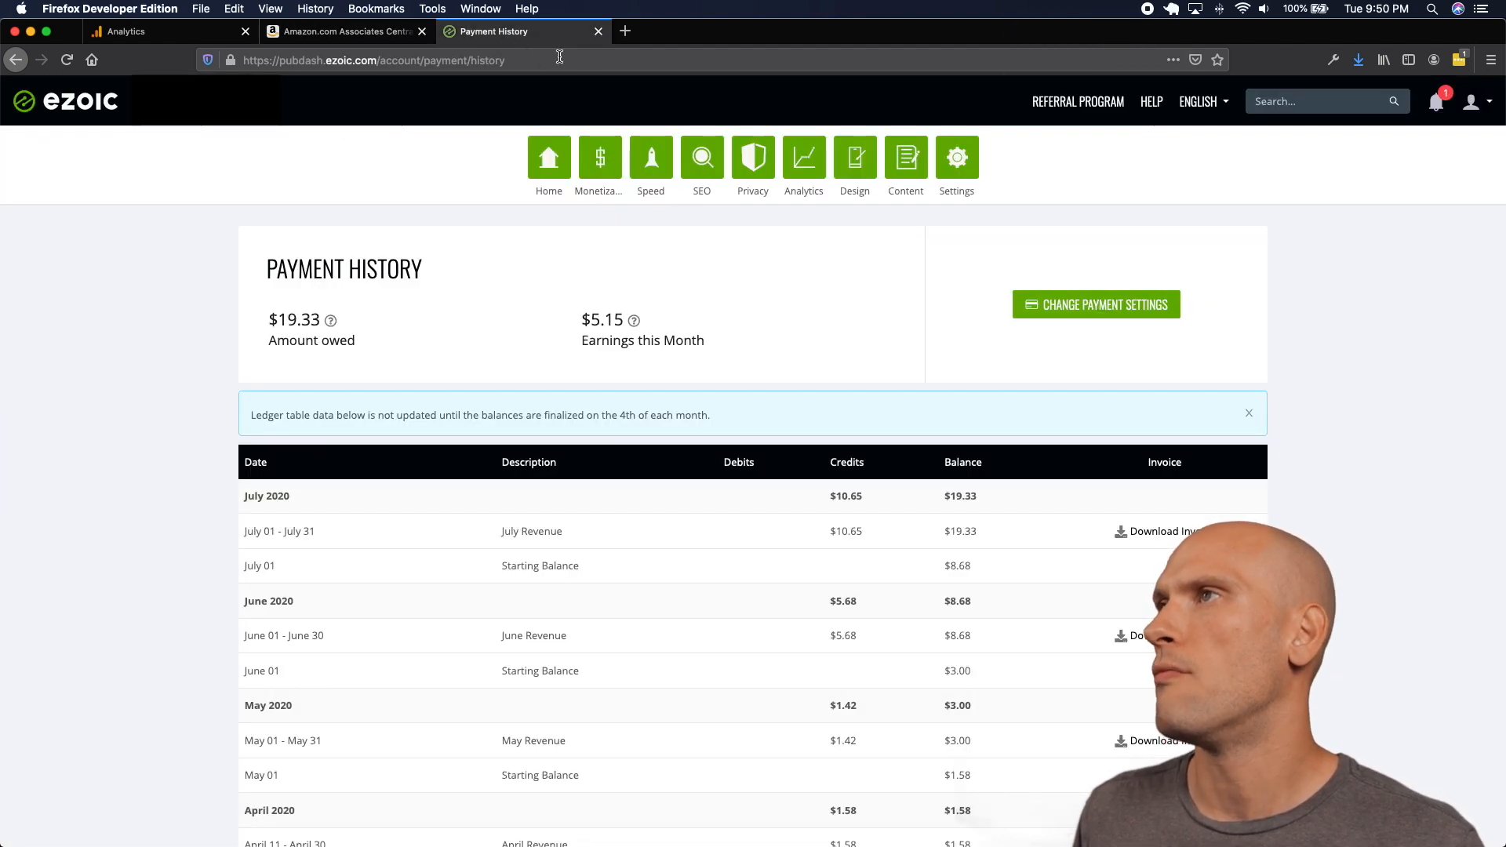
pyautogui.scroll(-3)
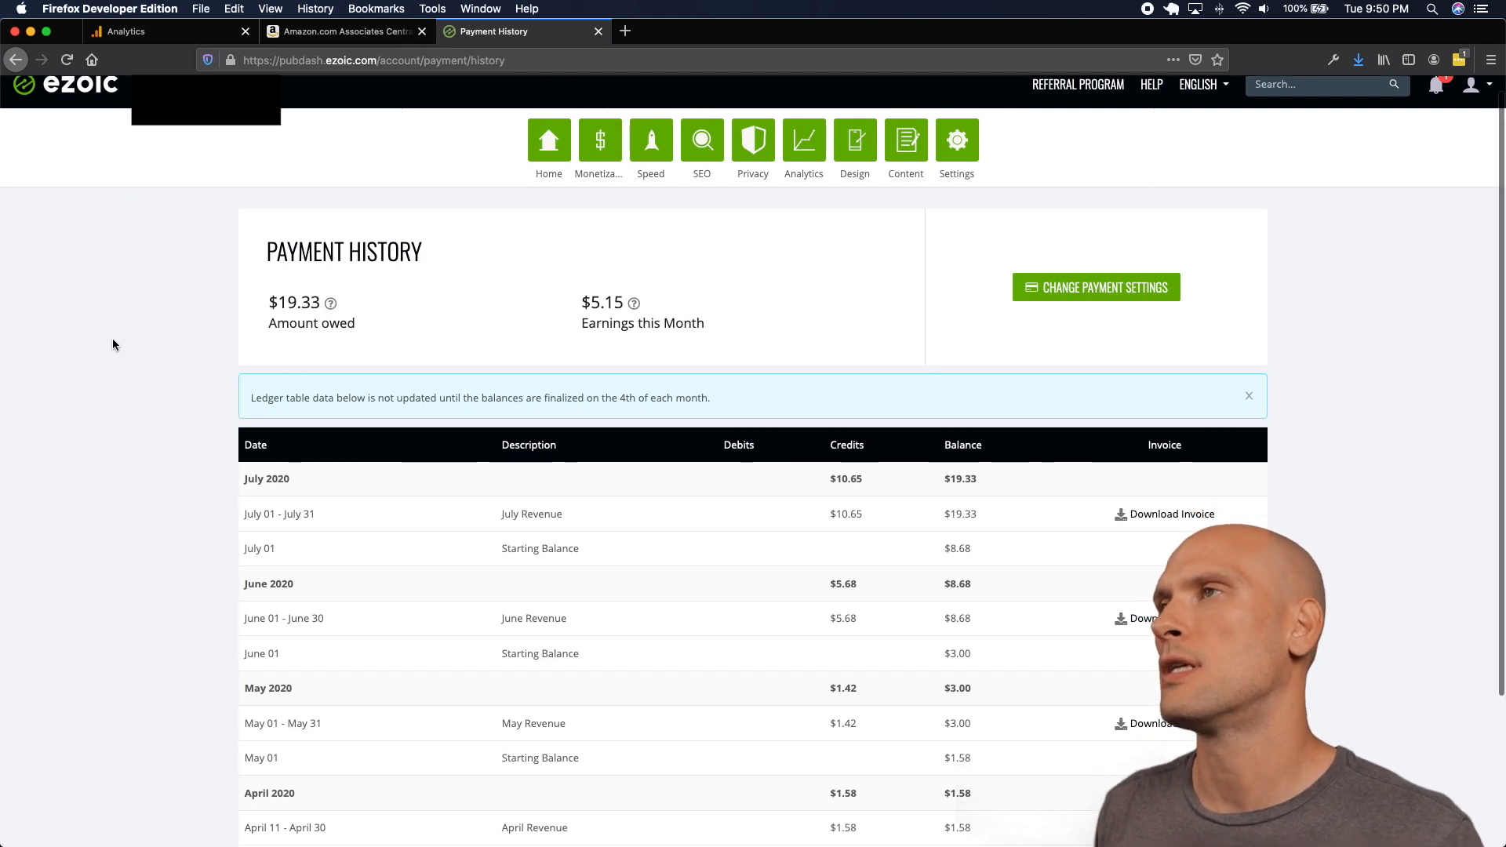
pyautogui.scroll(-3)
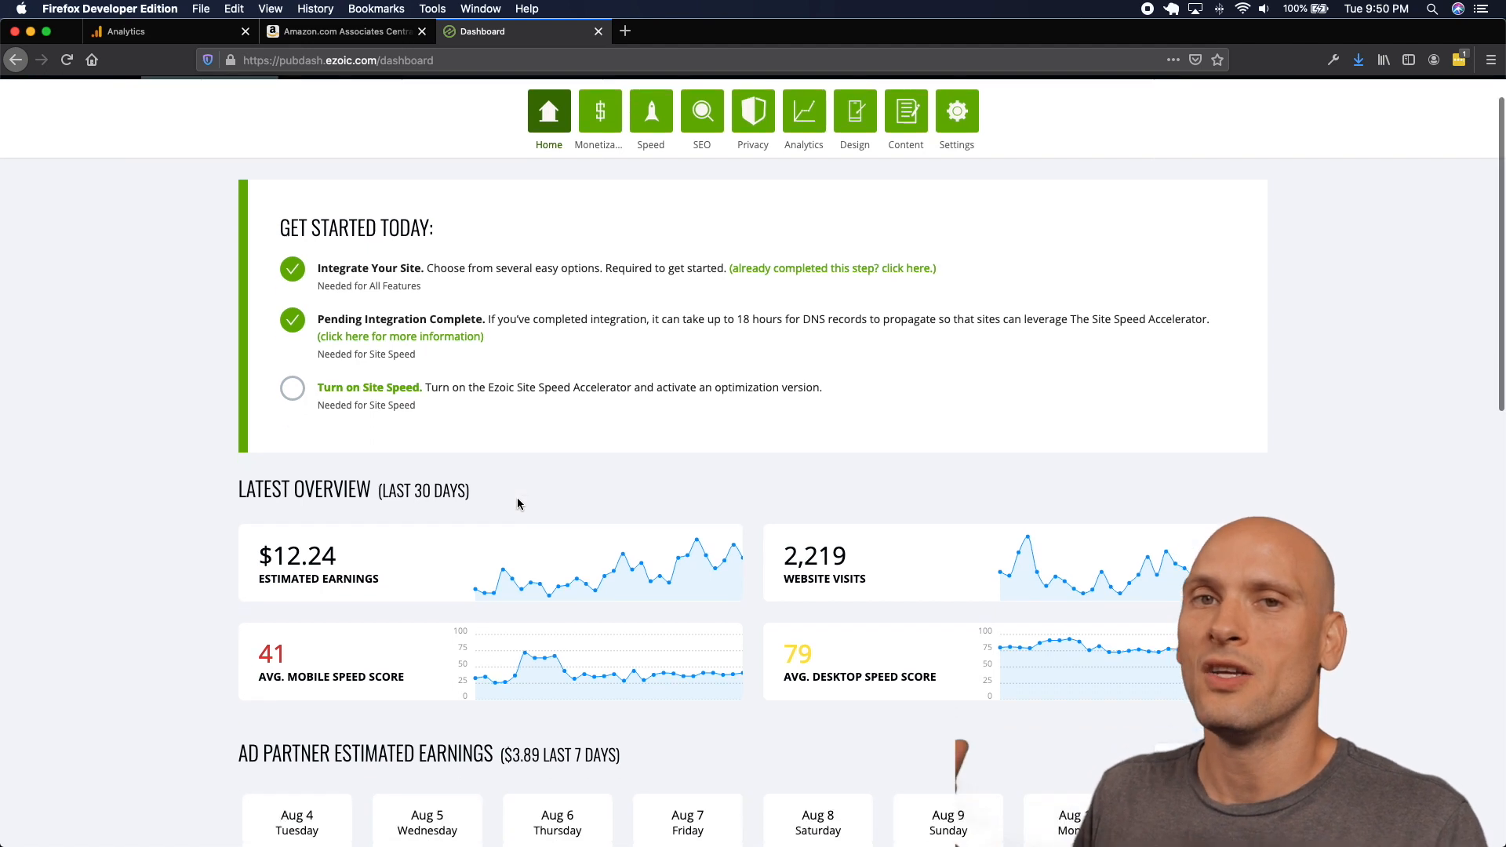
# Scroll the Ezoic dashboard to the daily Ad Partner Estimated Earnings for Aug 4–10 ($3.89 total).
pyautogui.scroll(-3)
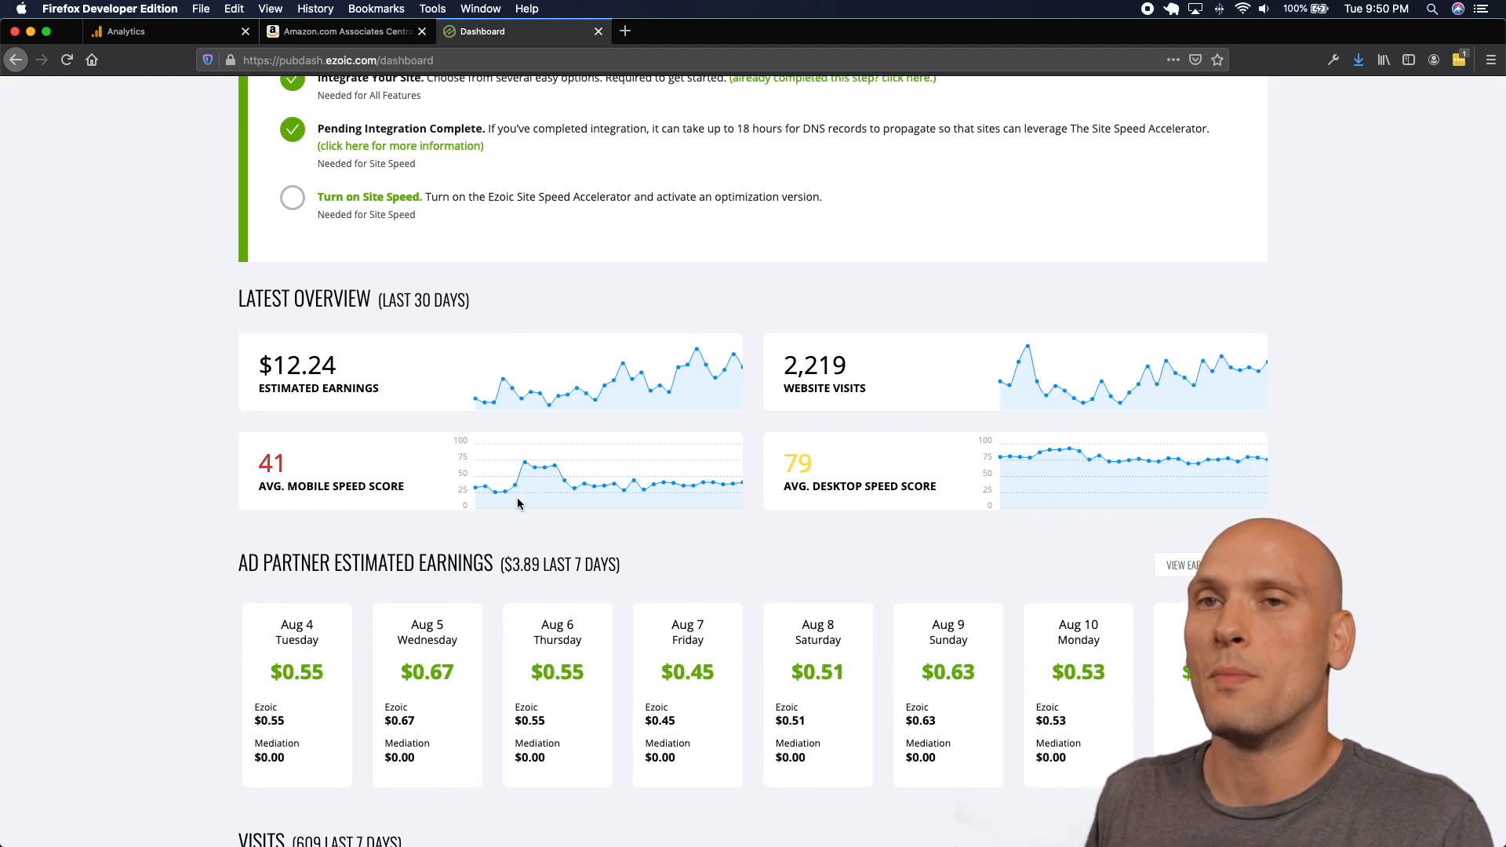